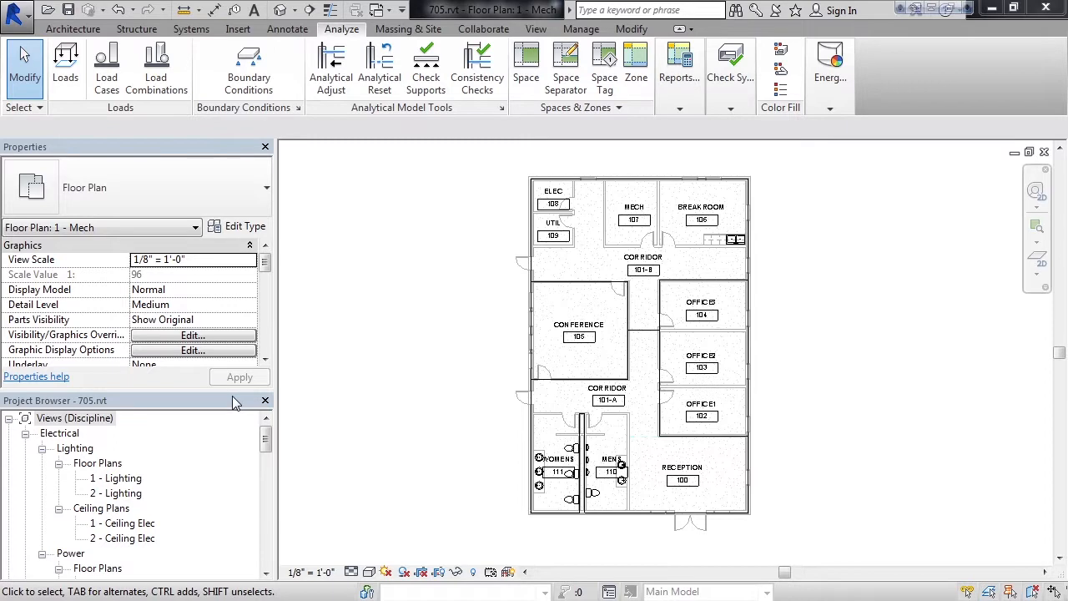
pyautogui.moveTo(197, 469)
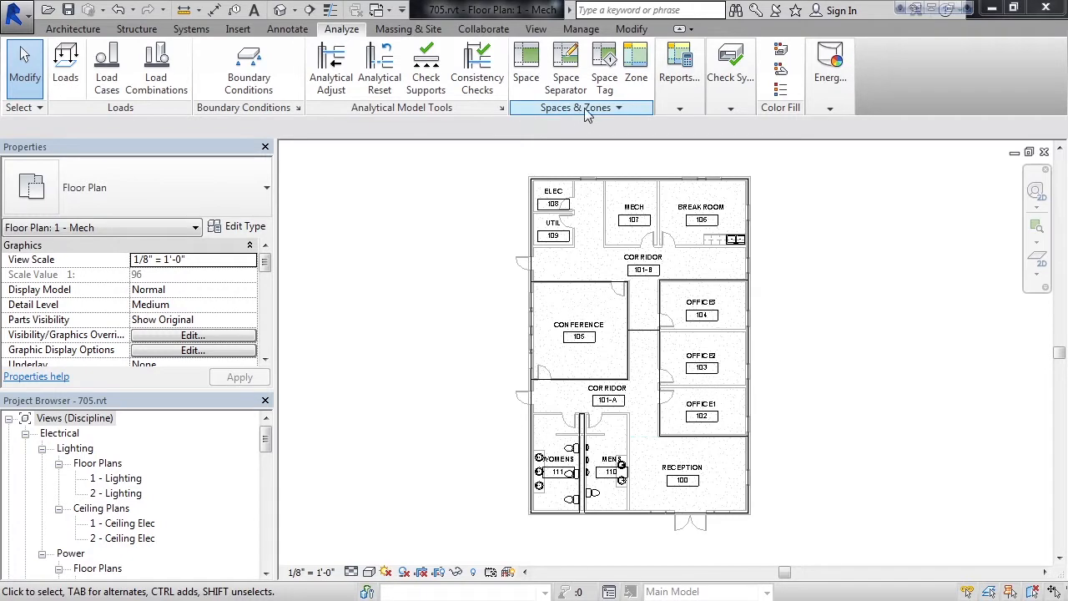
# Expand the Spaces & Zones panel dropdown on the Analyze tab.
pyautogui.click(576, 107)
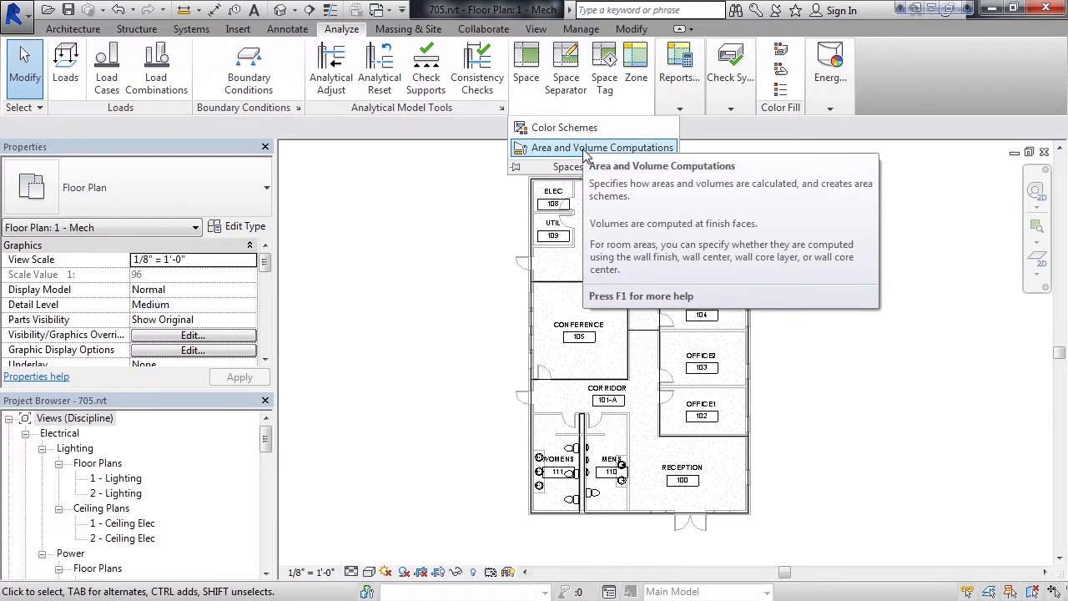
# Confirm Area and Volume Computations: Areas and Volumes computed, At wall finish, and accept.
pyautogui.click(601, 147)
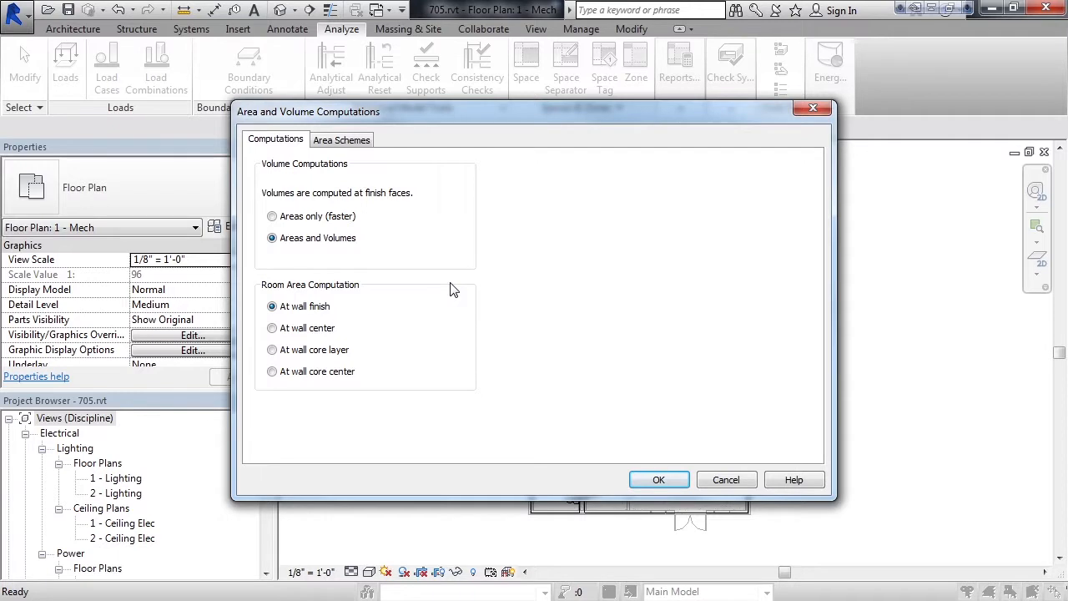
pyautogui.click(657, 479)
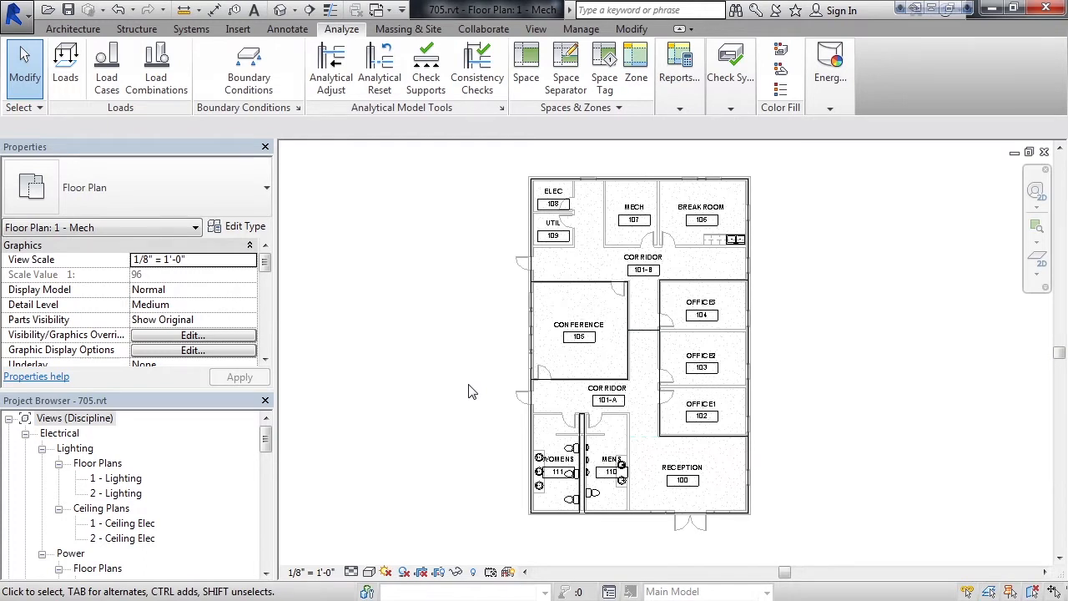
# Select the Conference space tag and enable Show Area in its Type Properties.
pyautogui.click(577, 333)
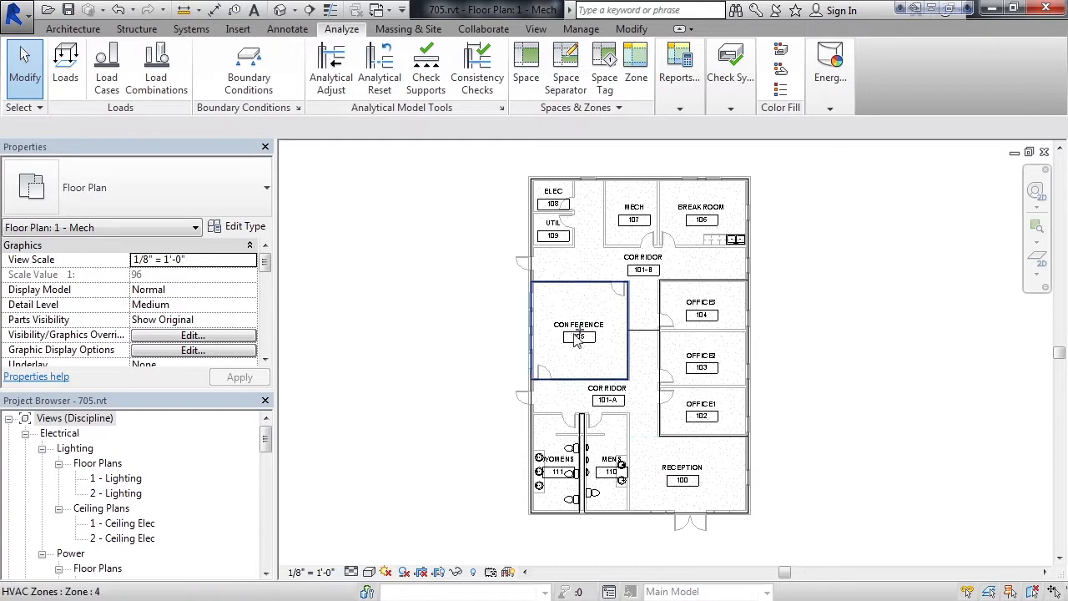
pyautogui.click(578, 337)
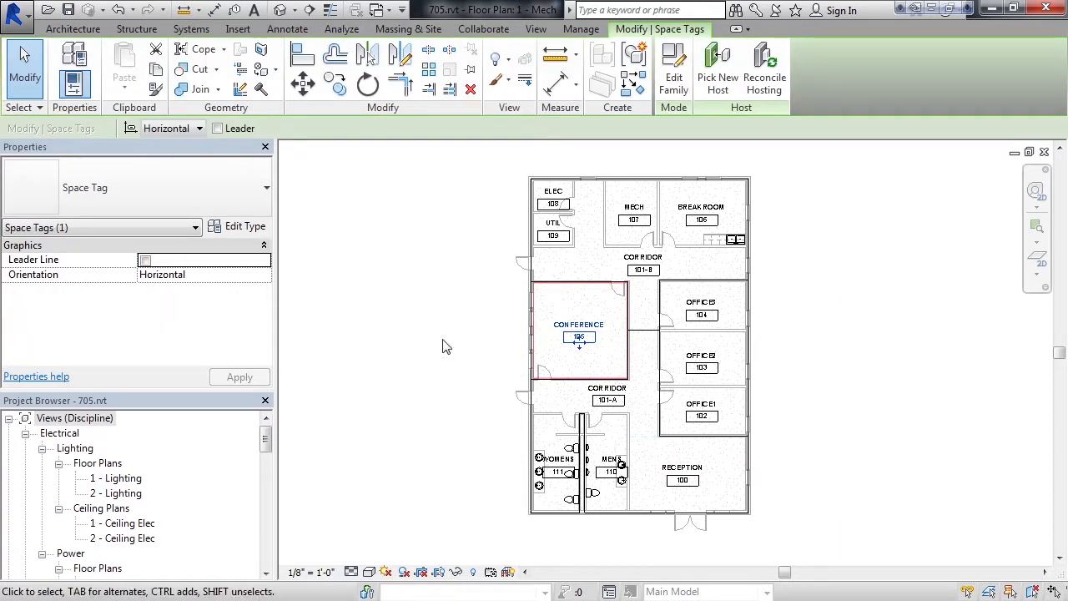
pyautogui.moveTo(327, 283)
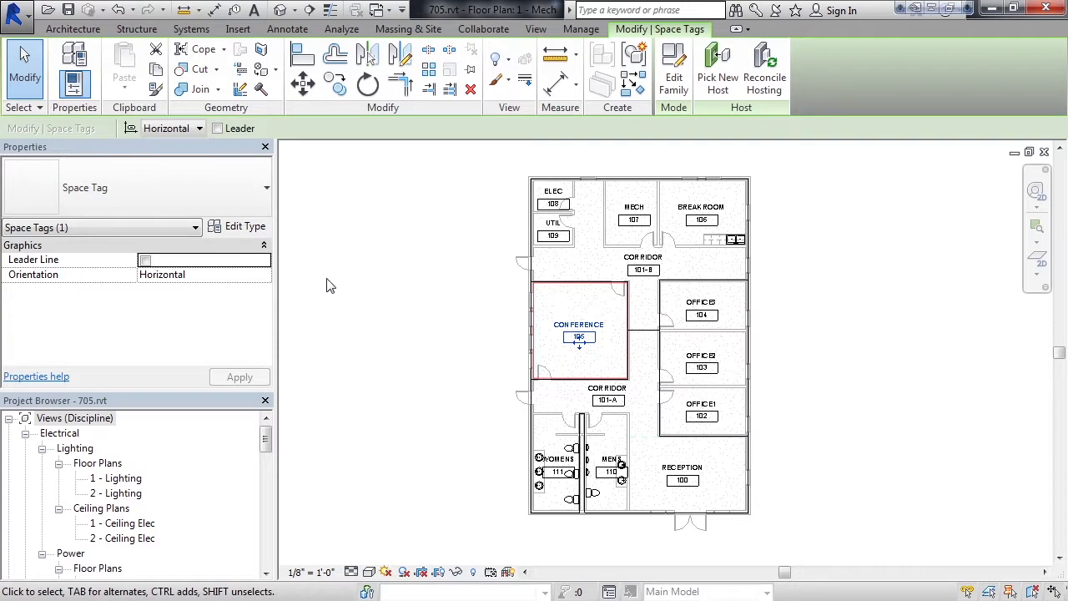
pyautogui.moveTo(247, 227)
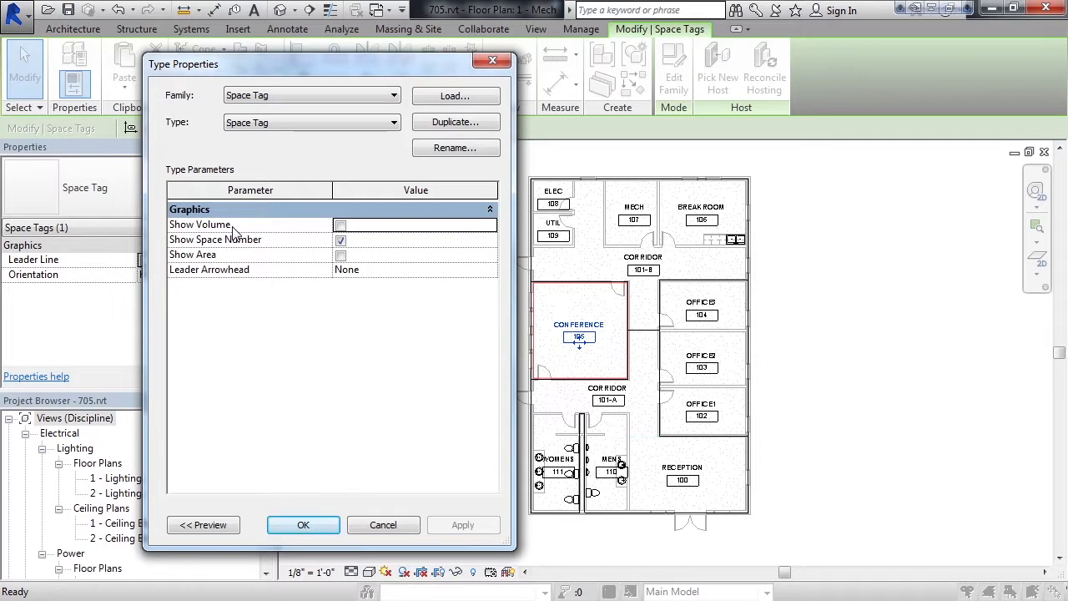
pyautogui.click(341, 253)
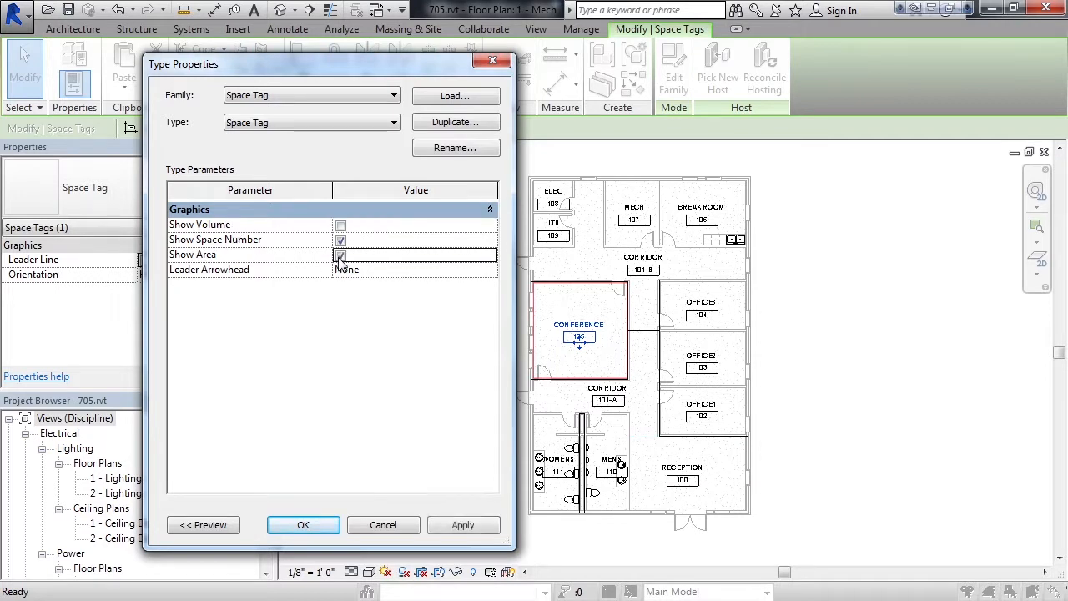
# Apply the area display, then switch the tags to Show Volume and apply it.
pyautogui.click(341, 254)
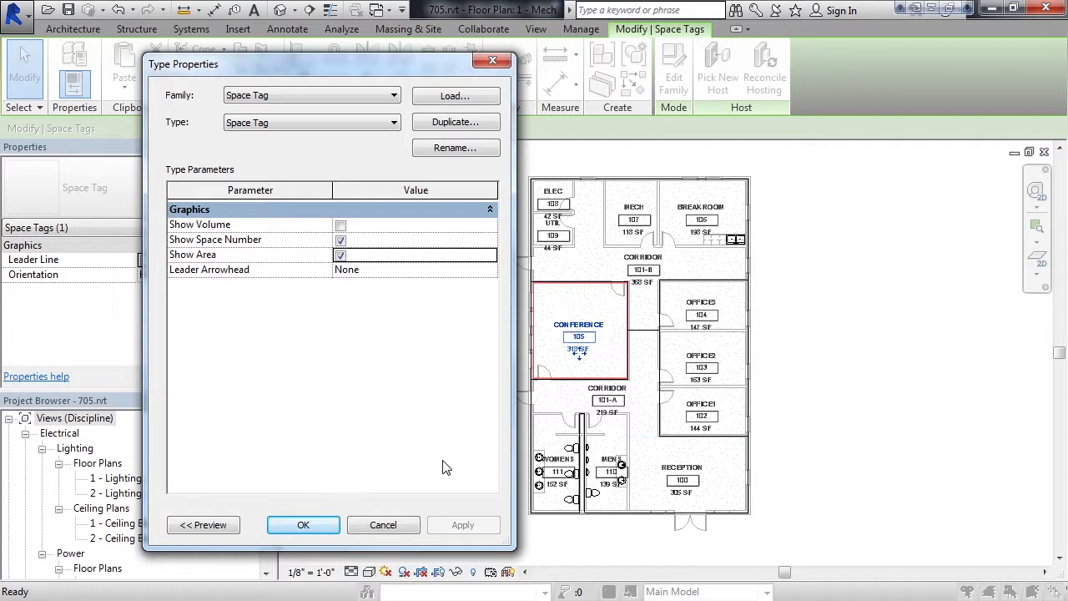
pyautogui.click(340, 241)
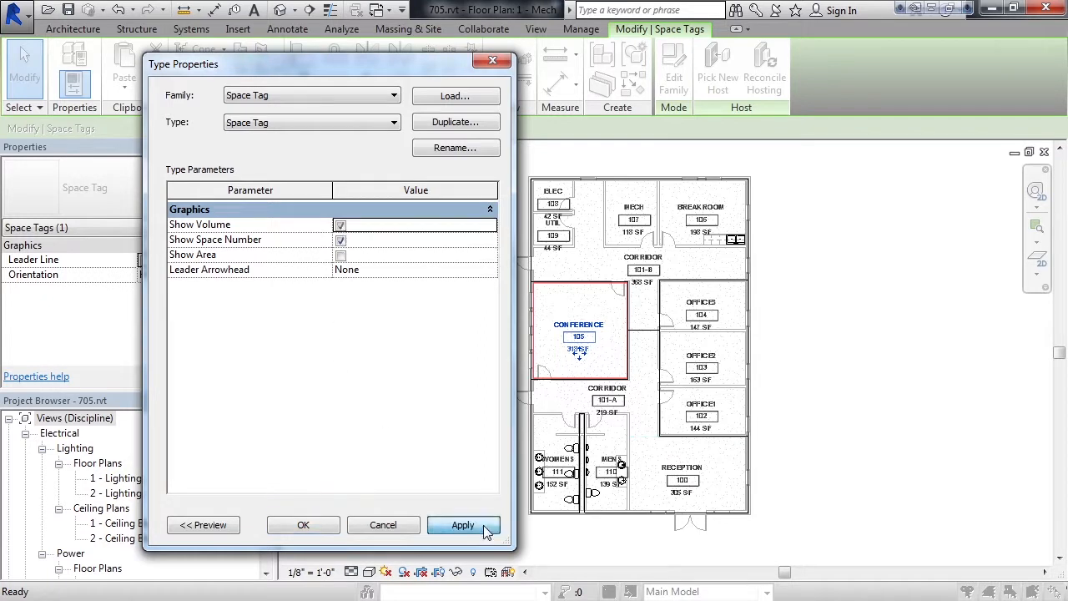
pyautogui.click(462, 524)
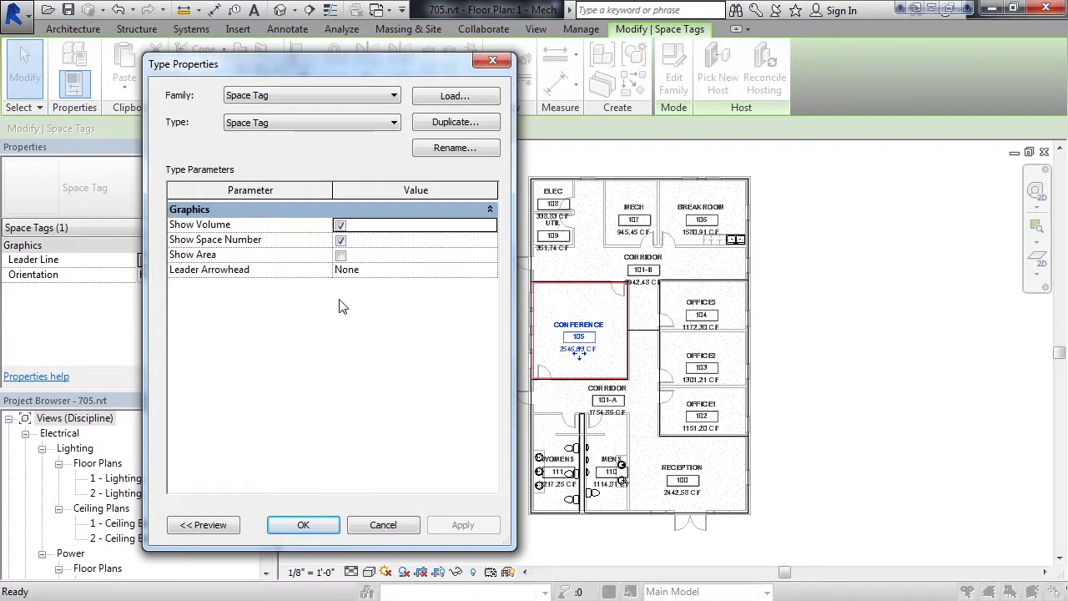
# Enable Show Area as well and apply both area and volume in the tags.
pyautogui.click(340, 253)
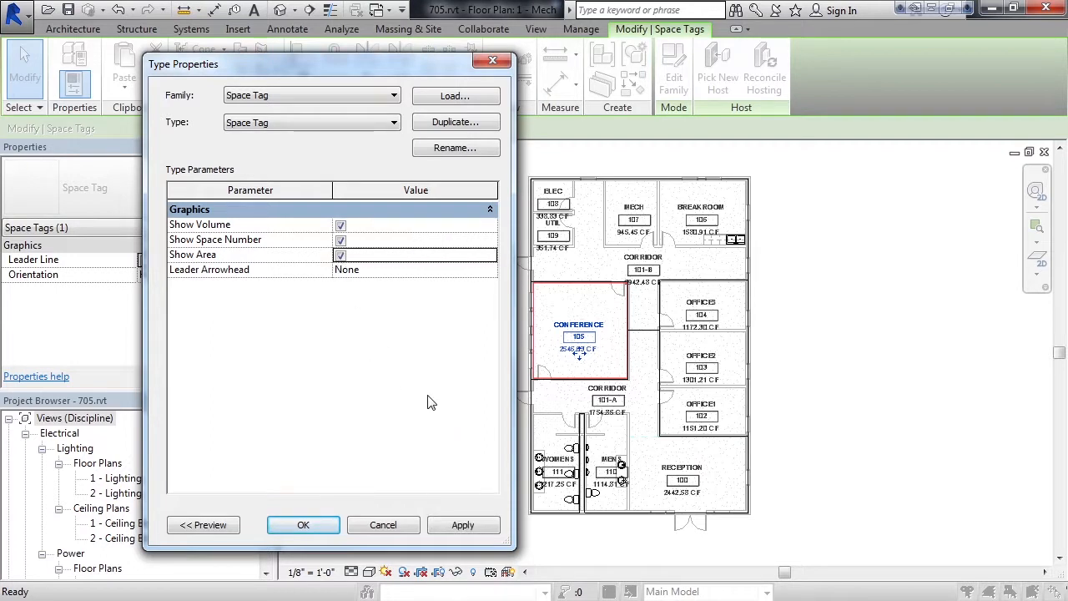
pyautogui.click(463, 524)
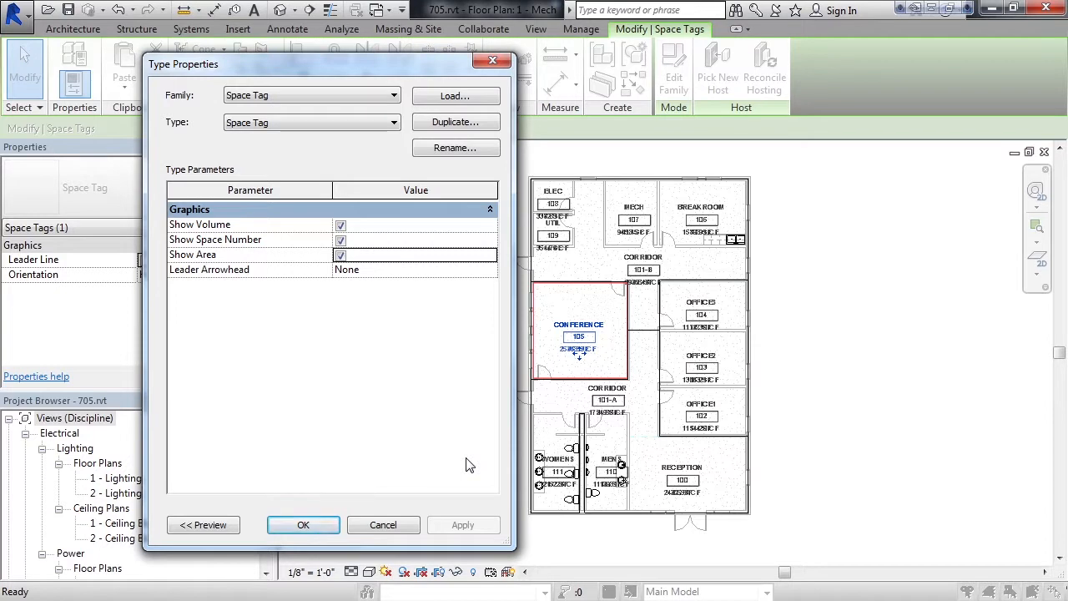
# Disable Show Volume, apply the area-only display and accept the Type Properties.
pyautogui.click(341, 224)
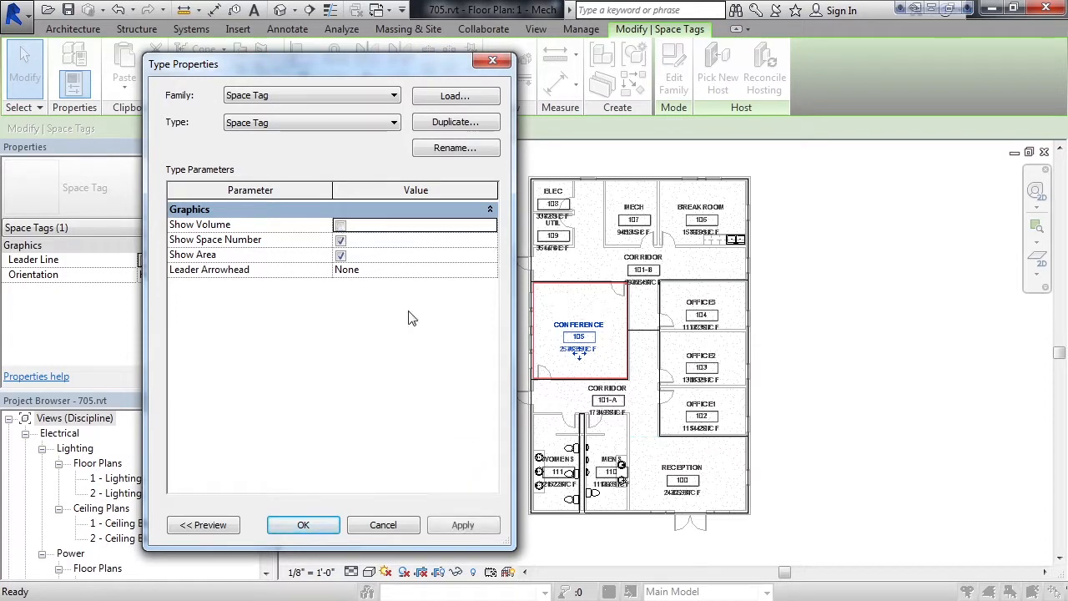
pyautogui.click(464, 524)
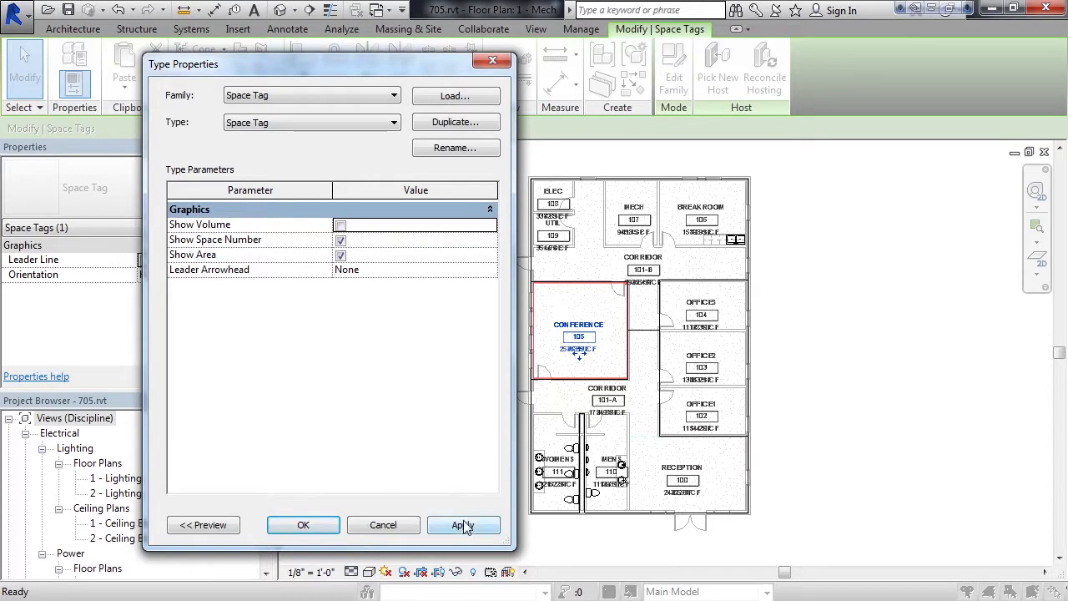
pyautogui.click(462, 524)
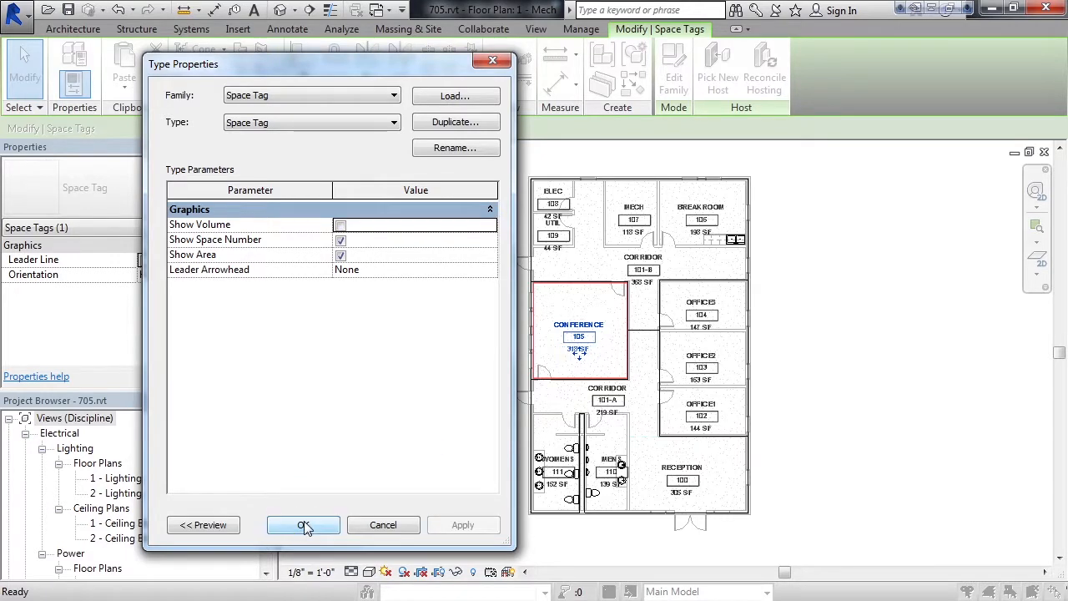
pyautogui.click(304, 524)
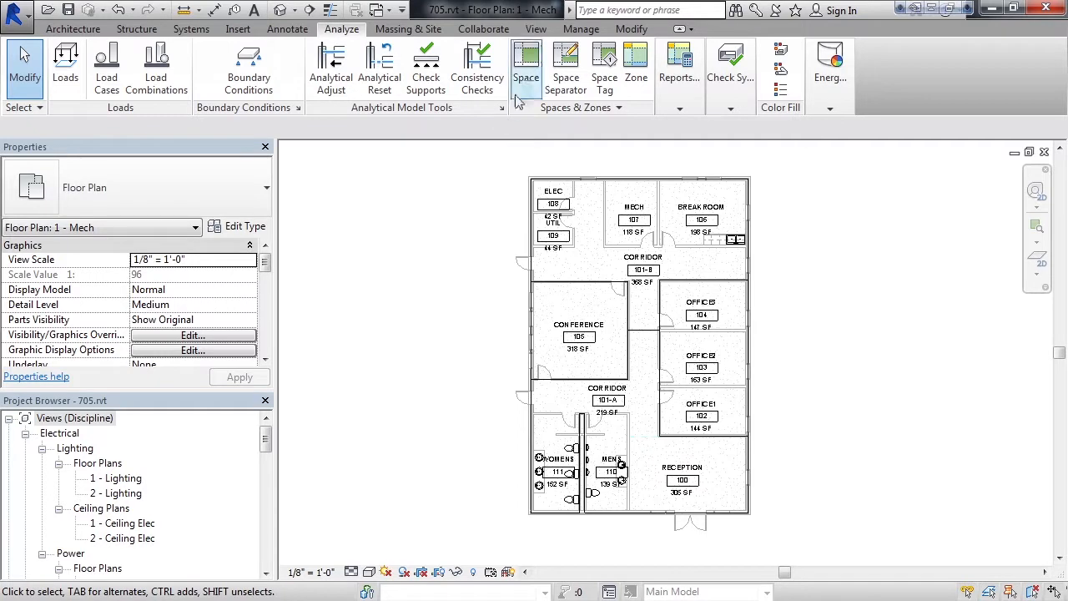
pyautogui.click(527, 67)
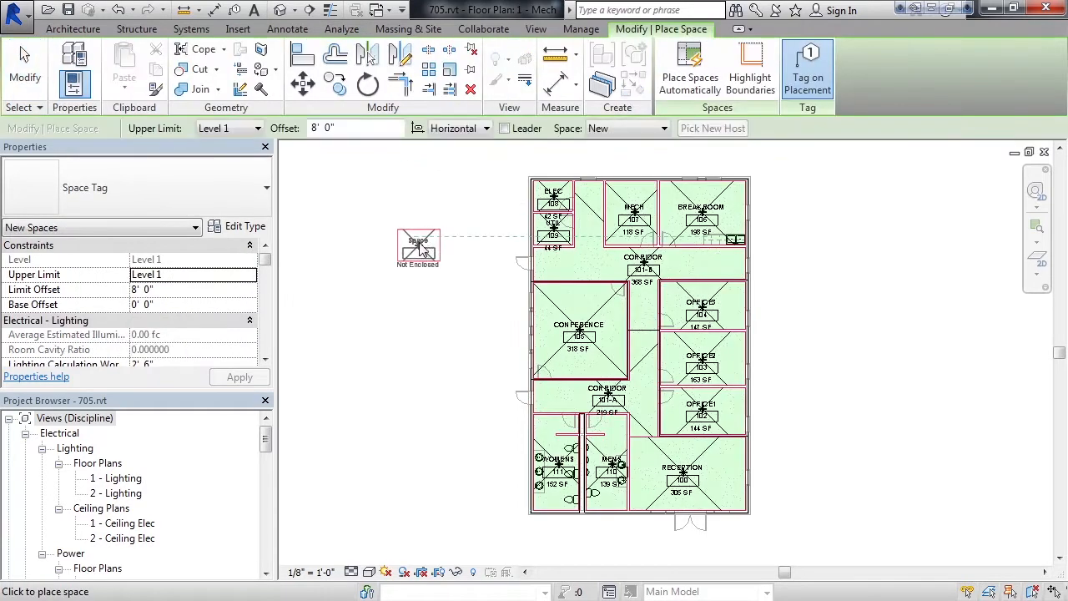
pyautogui.moveTo(417, 247); pyautogui.dragTo(409, 300)
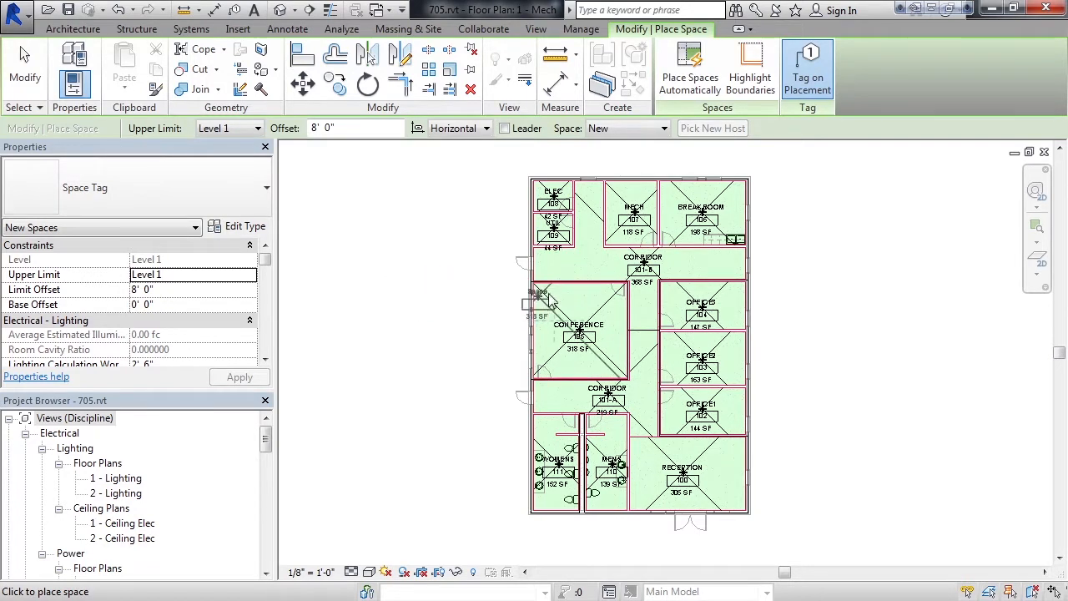
pyautogui.click(587, 264)
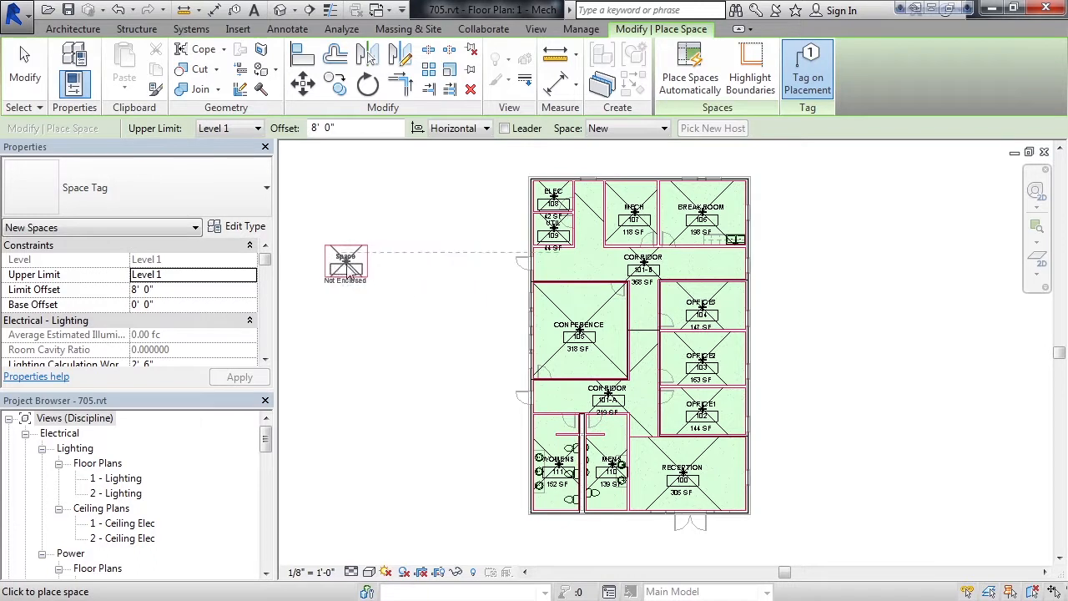
pyautogui.click(340, 29)
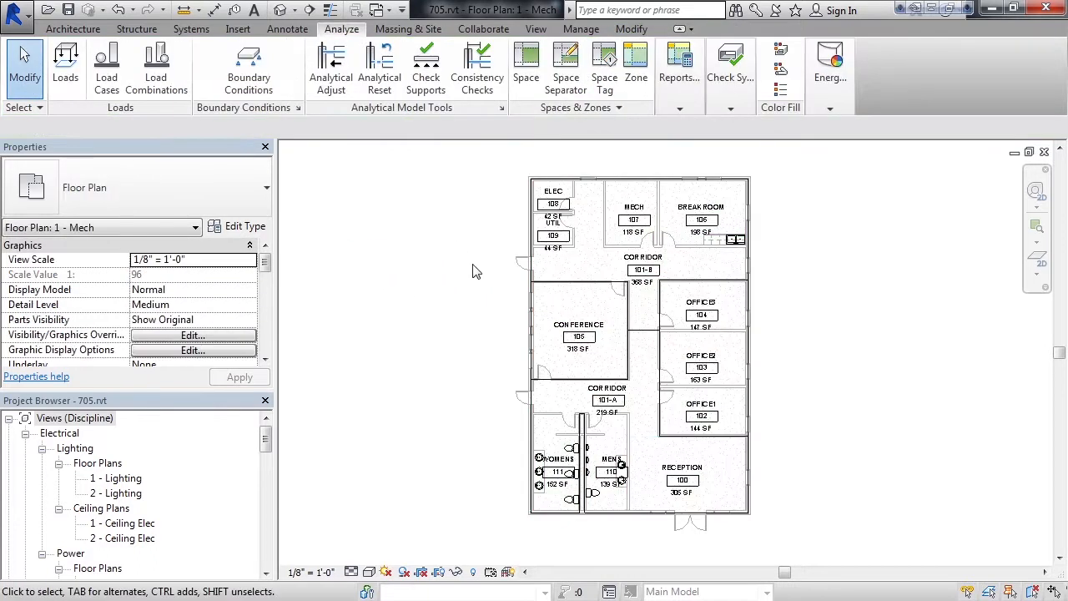